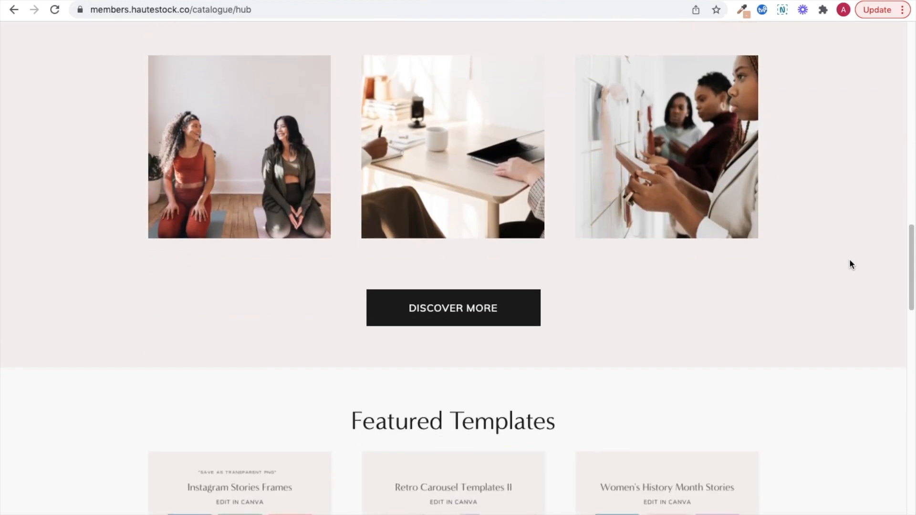
Step: Browse the Haute Stock member hub, latest photos listing and the Guides resource page
scroll(down, 3)
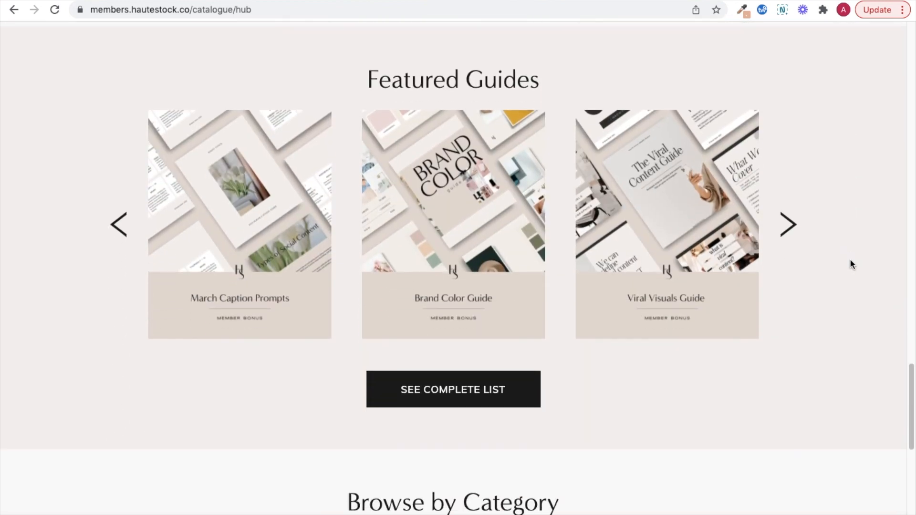
click(349, 109)
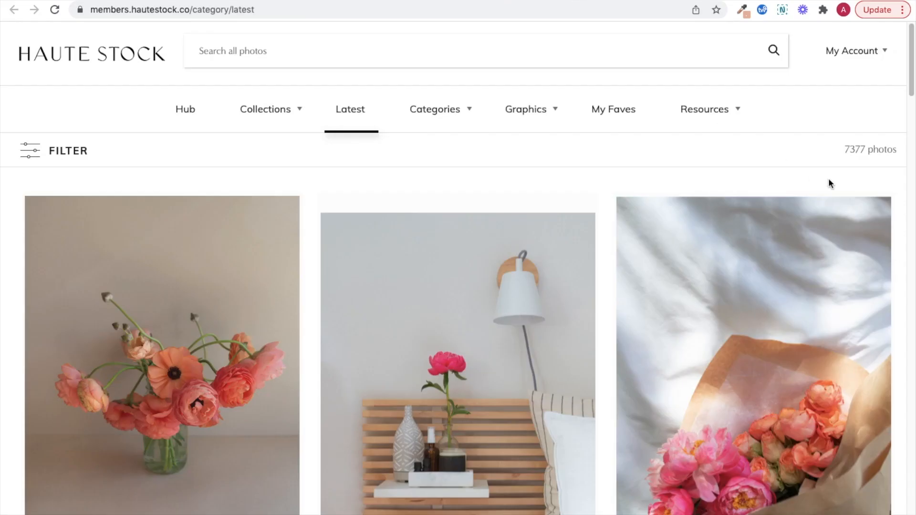
scroll(down, 3)
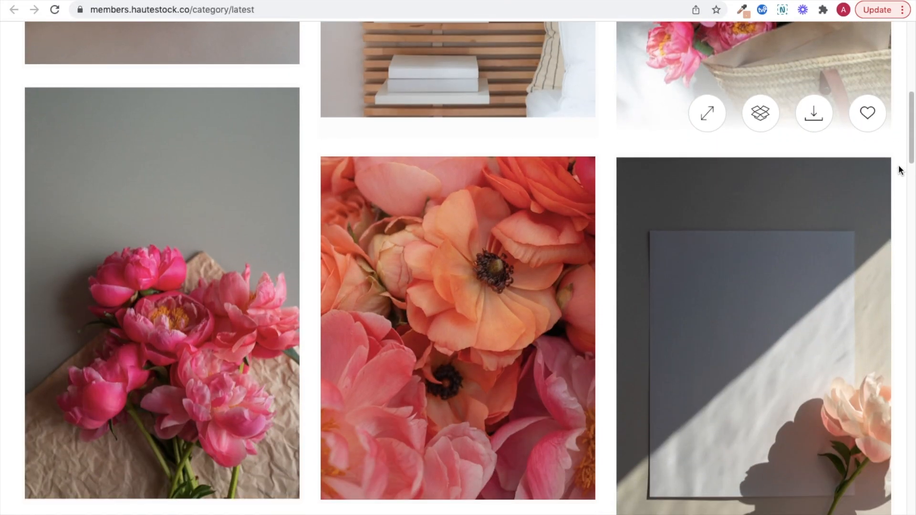
scroll(down, 3)
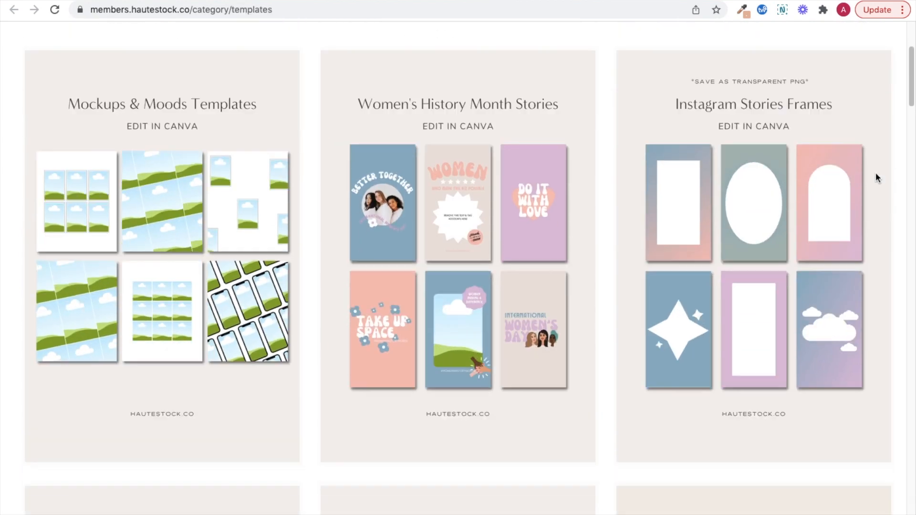
click(525, 109)
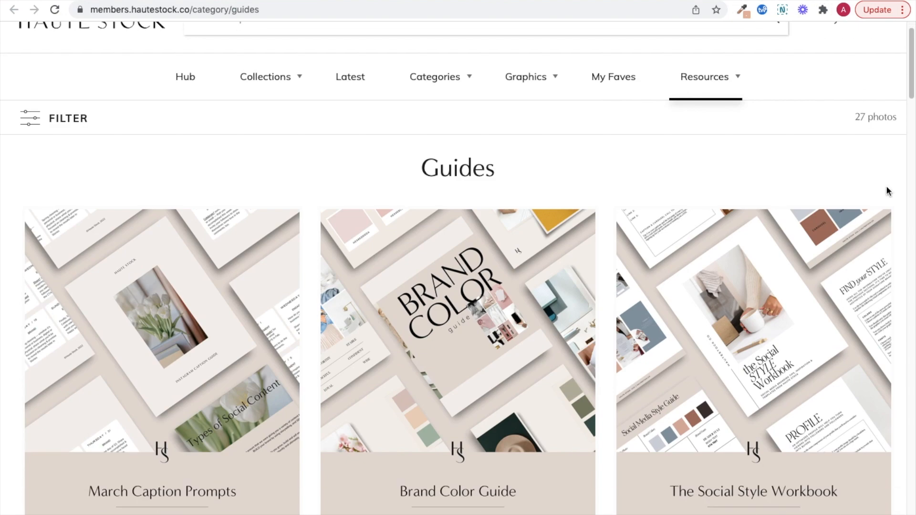
scroll(down, 3)
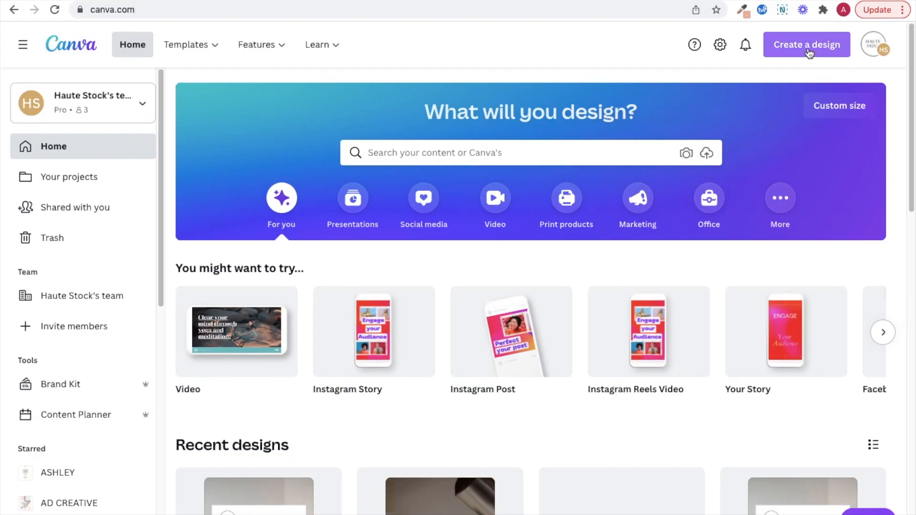
Step: Create a new Mobile Video design and browse the Fashion Edit photo folder
click(806, 45)
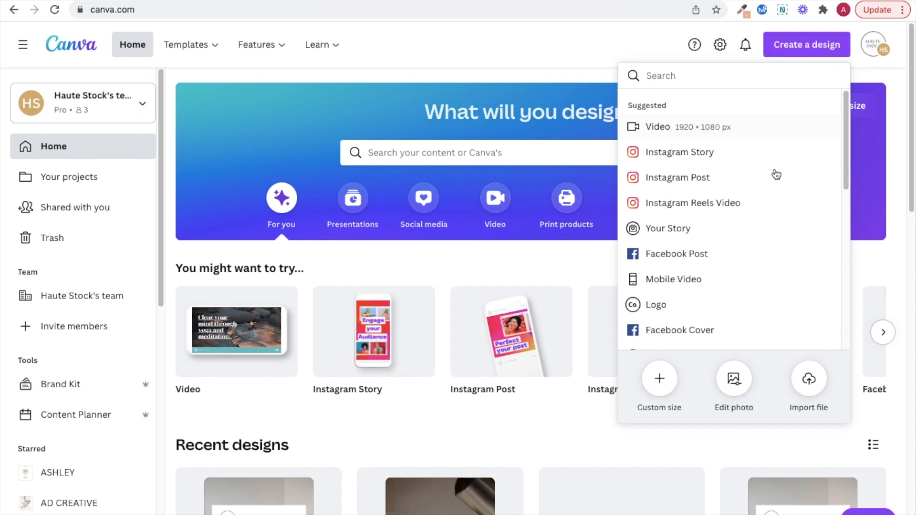
click(673, 279)
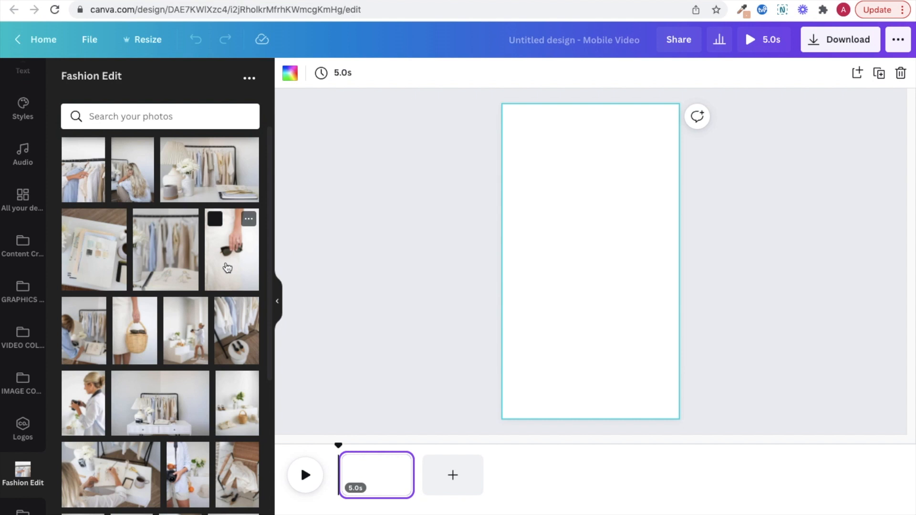
scroll(down, 3)
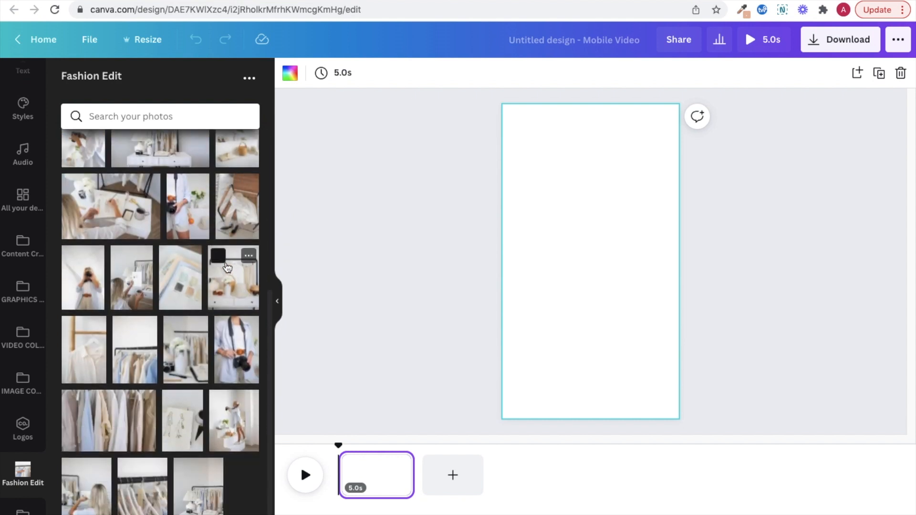
mouse_move(203, 481)
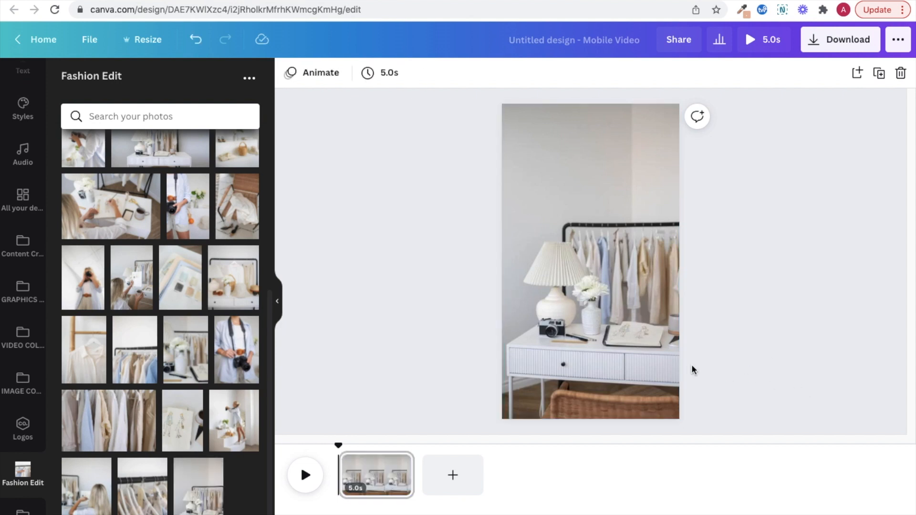
mouse_move(776, 373)
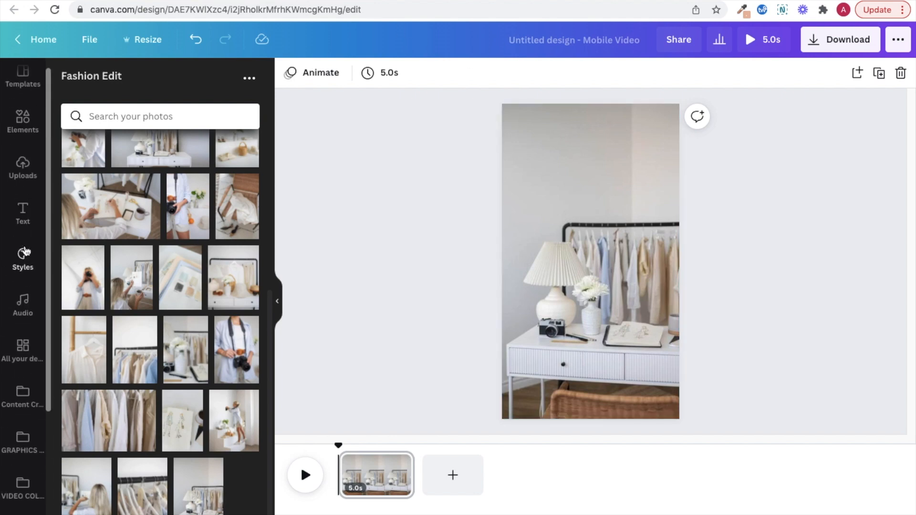
Step: Add a plain white shape as the card, fit the Haute Stock logo at its top-left, and type 'Reels as an experiment to see what type of content'
click(22, 123)
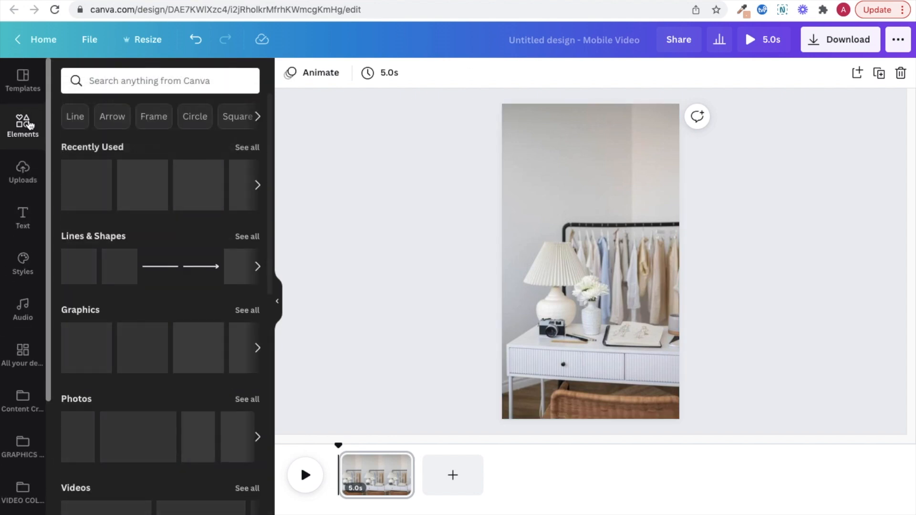
click(119, 266)
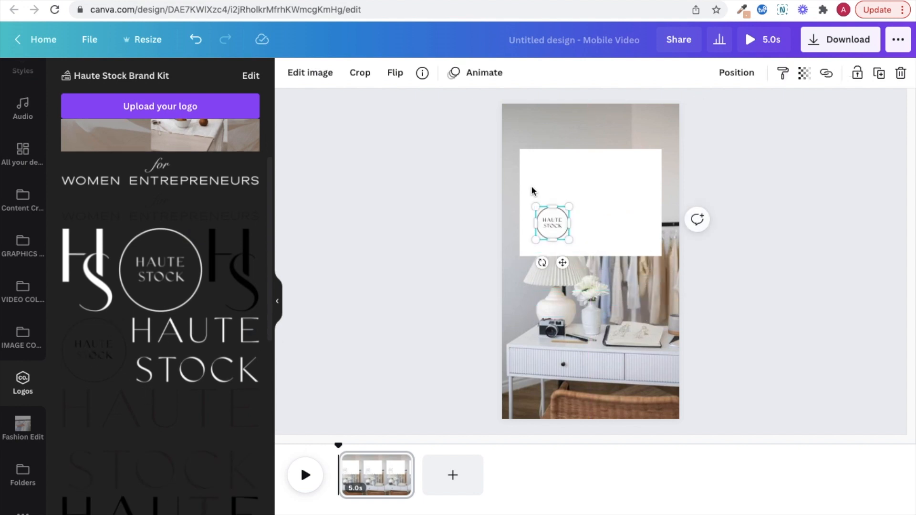
drag(549, 225, 543, 172)
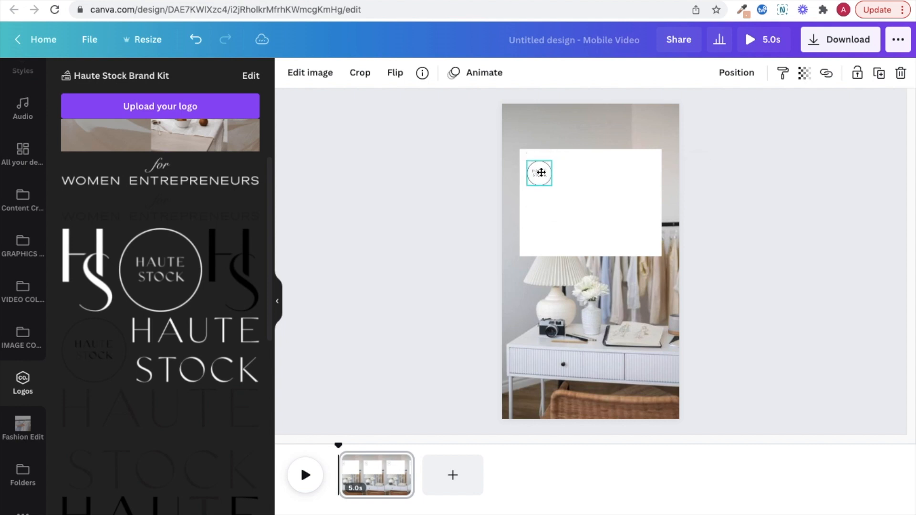
drag(538, 173, 537, 168)
text(If you approach)
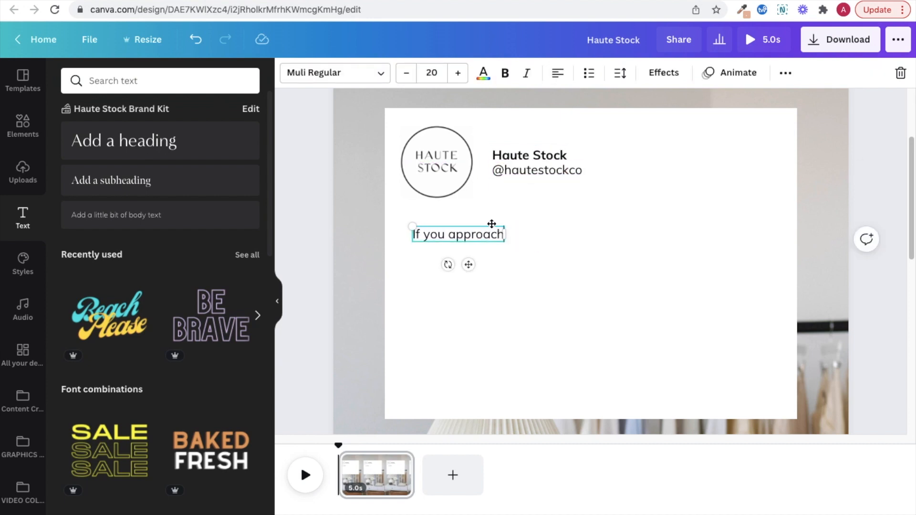
text(Reels as an experiment to see what type of content)
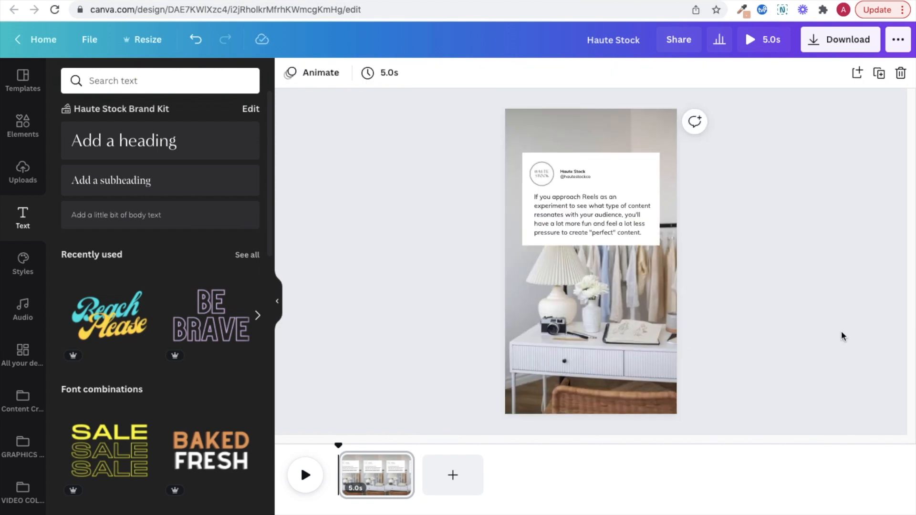
Step: Apply the Photo Zoom page animation to the clothing-rack photo page
click(590, 263)
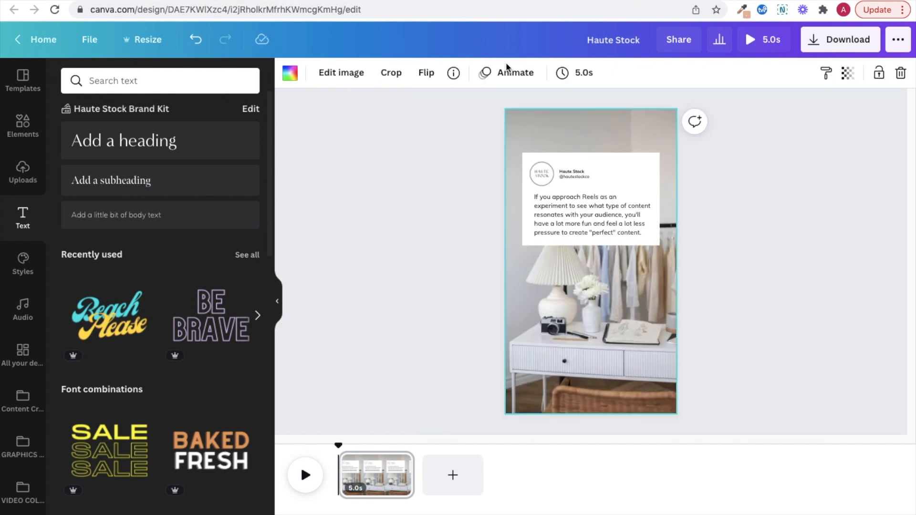
click(506, 73)
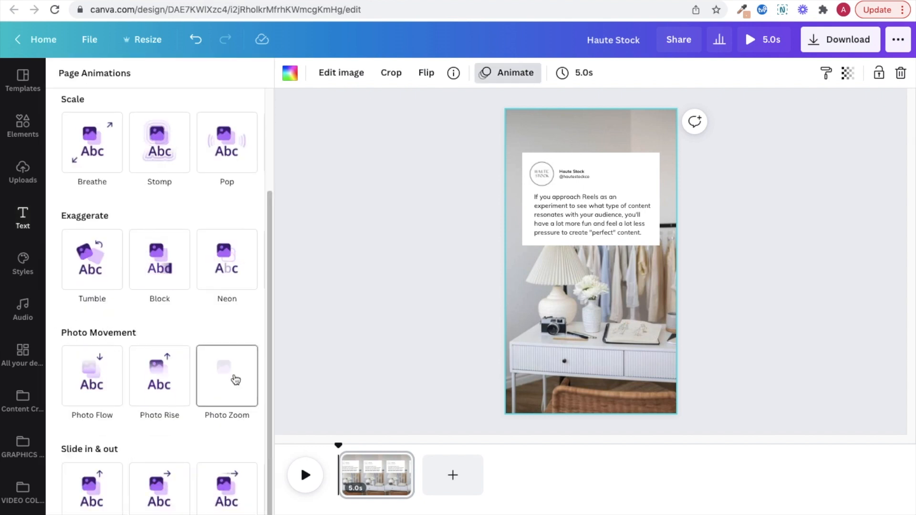
click(227, 376)
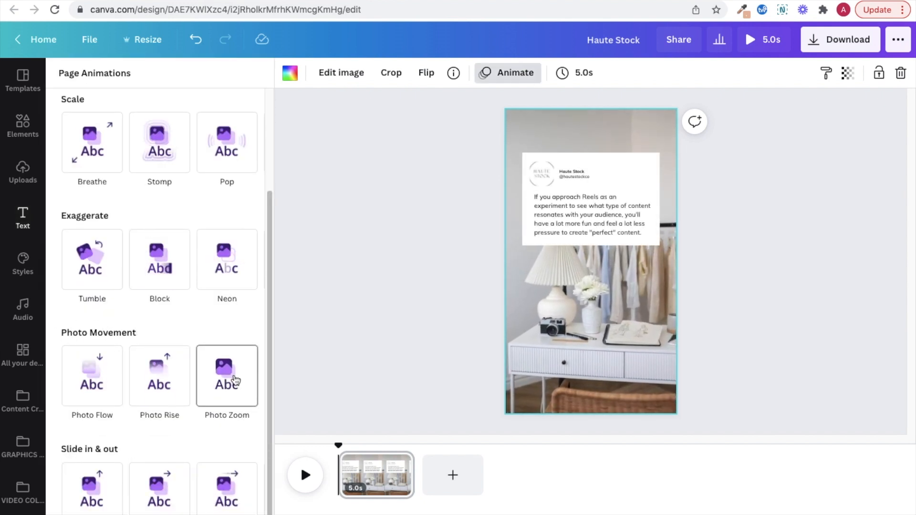
click(21, 218)
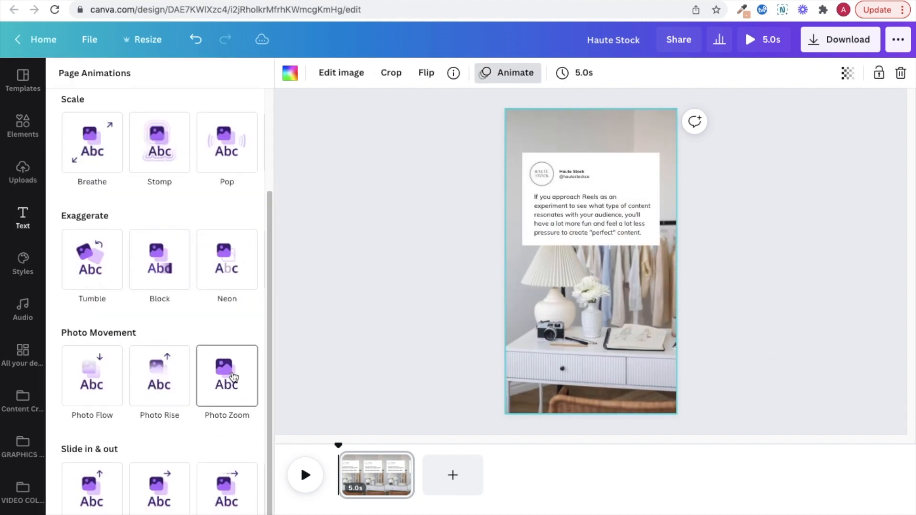
click(227, 376)
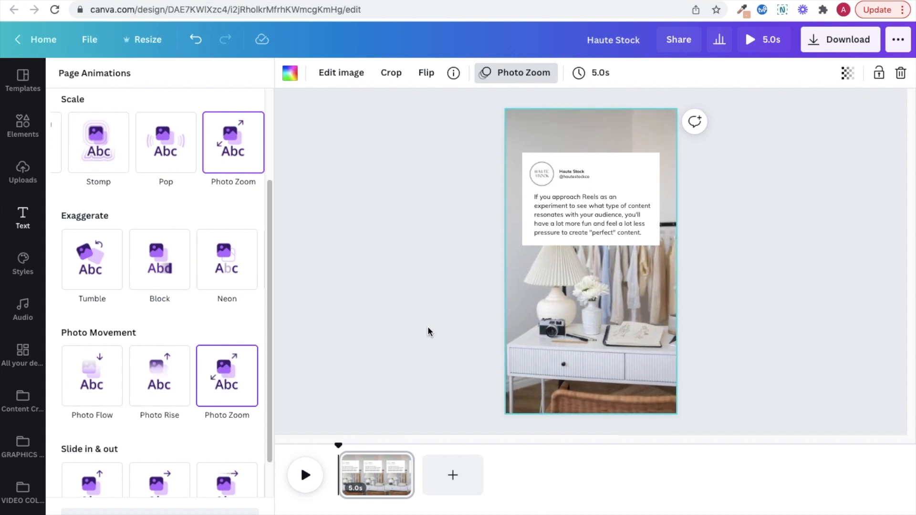
click(22, 217)
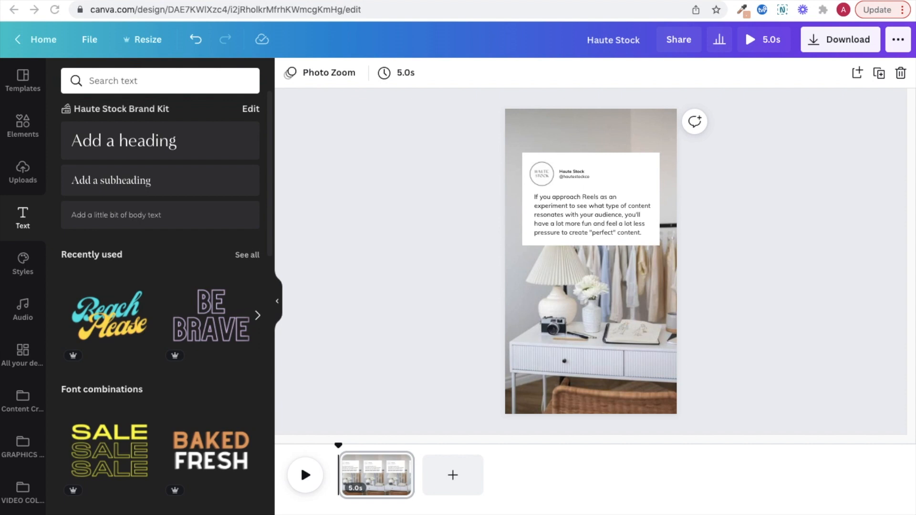
Step: Set the page length to seven seconds and play a preview of the page
click(397, 72)
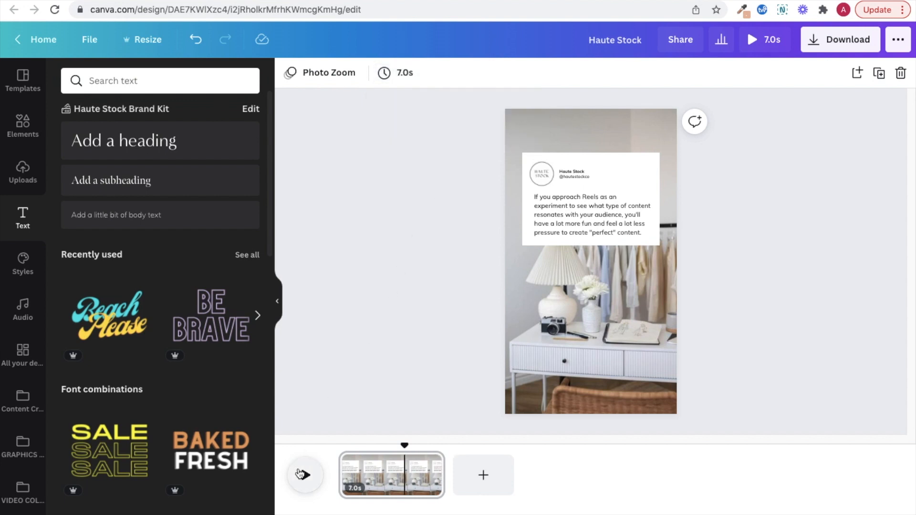
click(753, 40)
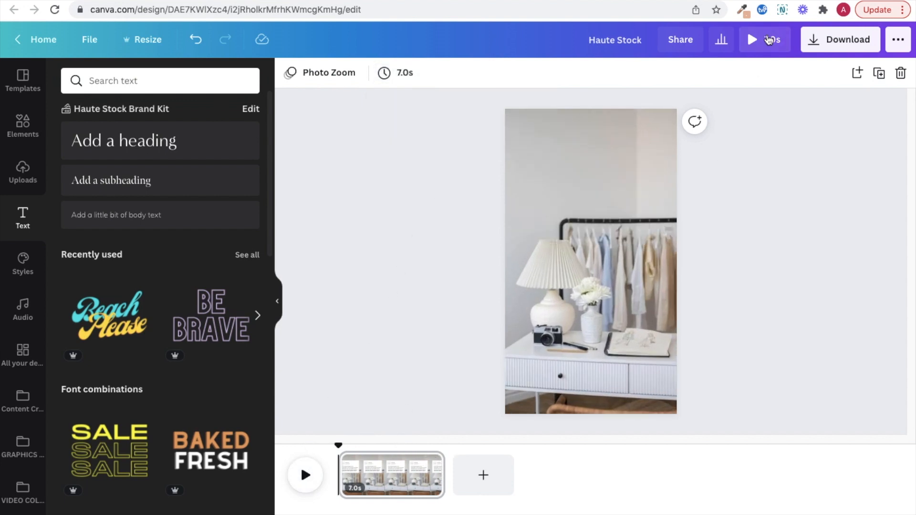
click(753, 39)
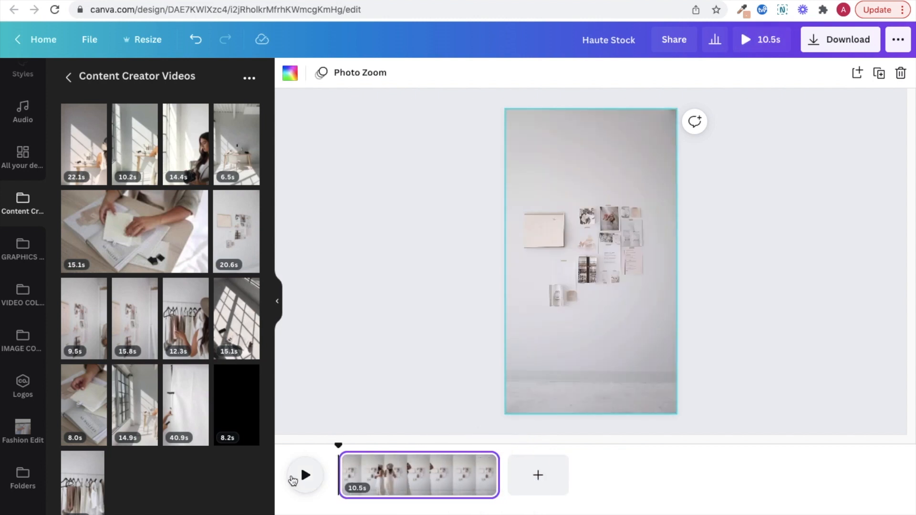
Step: Enlarge the mood-board wall background video so it fills the page
click(303, 475)
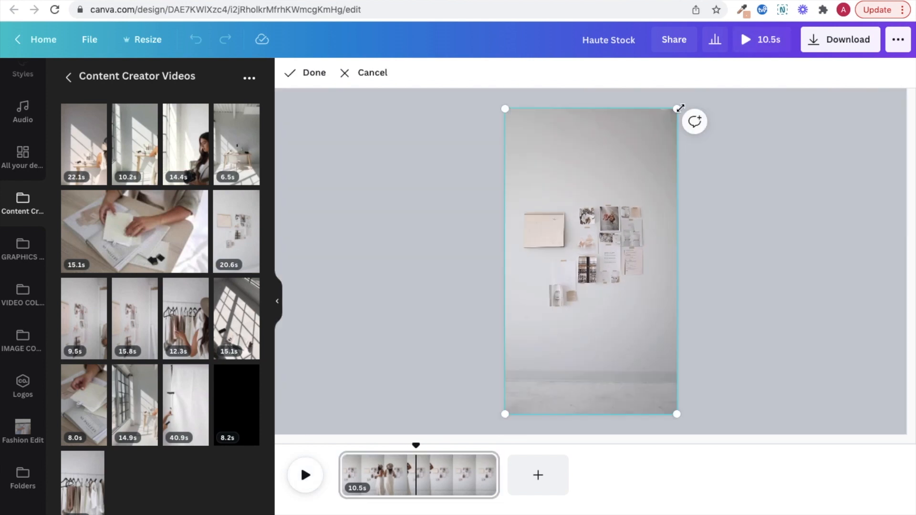
drag(590, 259, 591, 217)
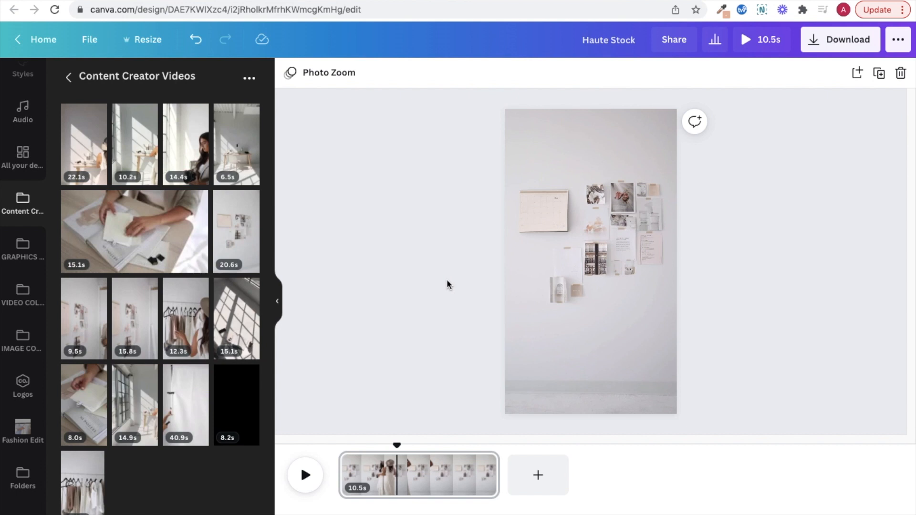
Step: Rewrite the quote as 'The hardest part is just getting started. Do that and a'
click(582, 251)
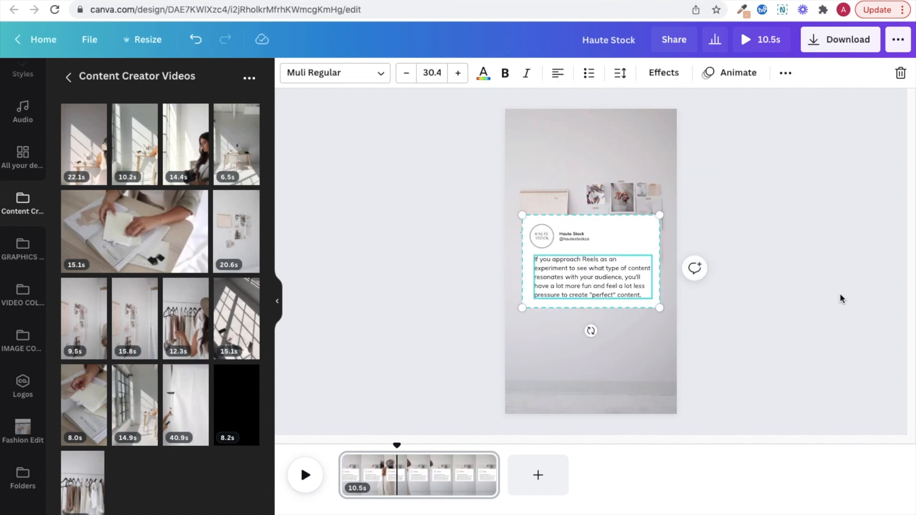
triple_click(589, 278)
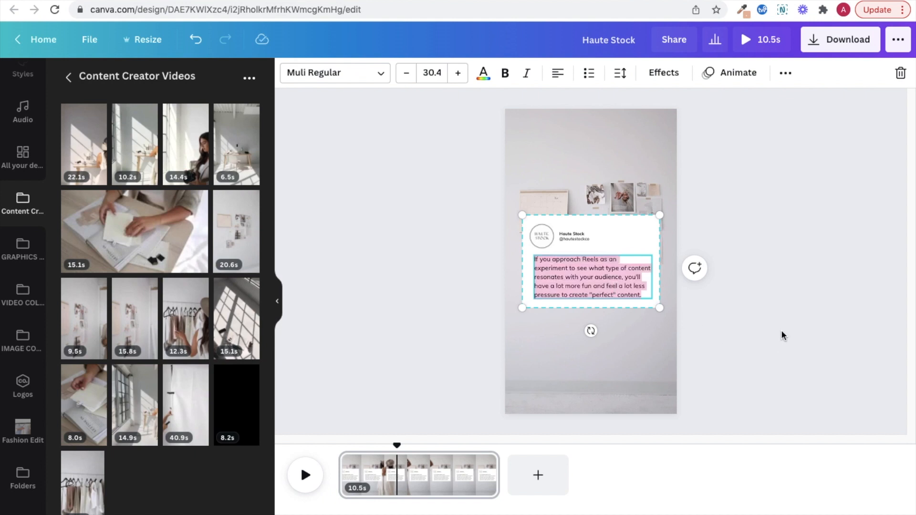
text(The)
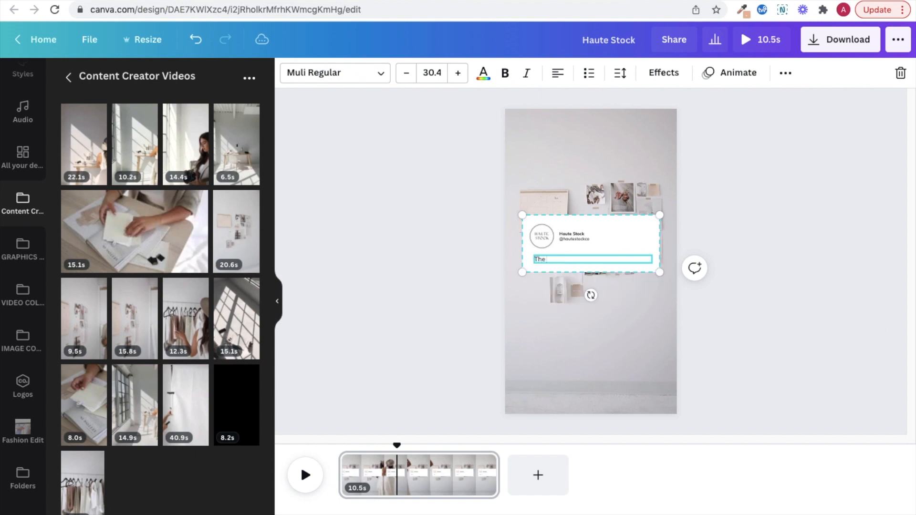
text(The hardest part is just getting started. Do that and a)
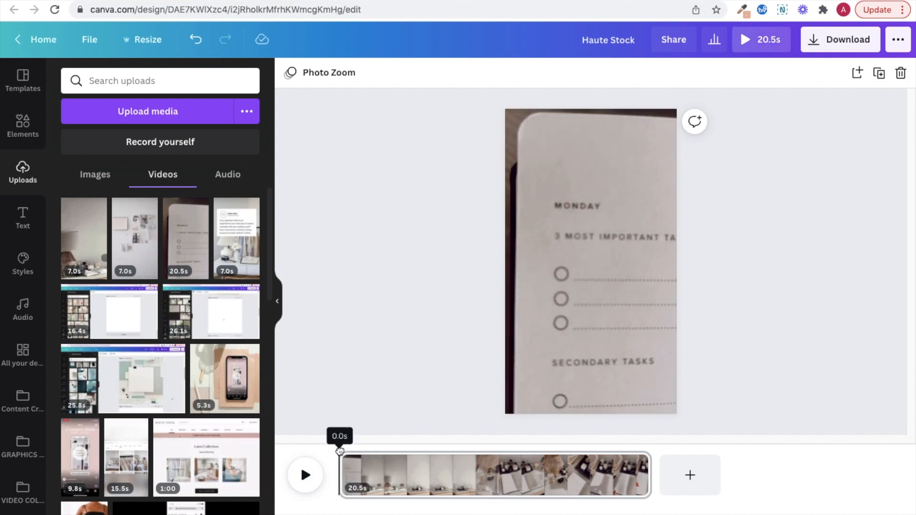
Step: Trim the opening planner shots off the video and cut the clip to 5.0 seconds on the lamp scene
drag(339, 450, 368, 450)
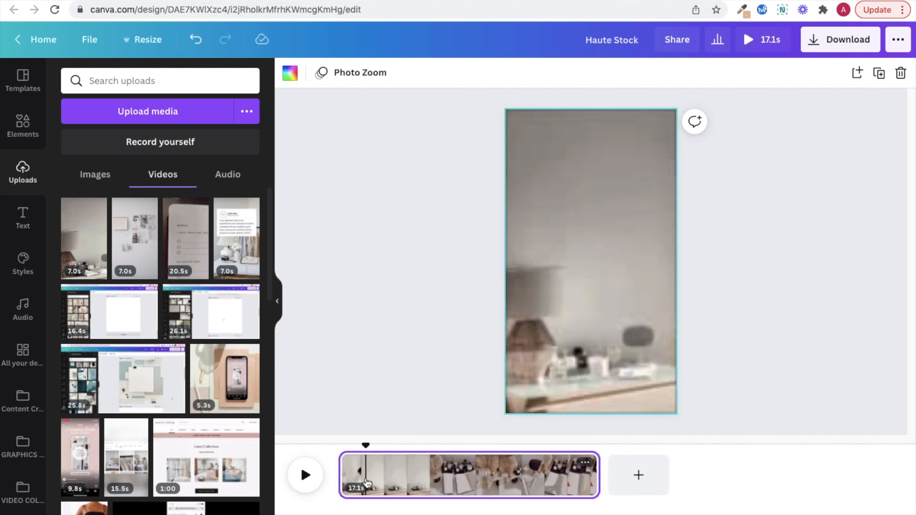
drag(596, 475, 572, 486)
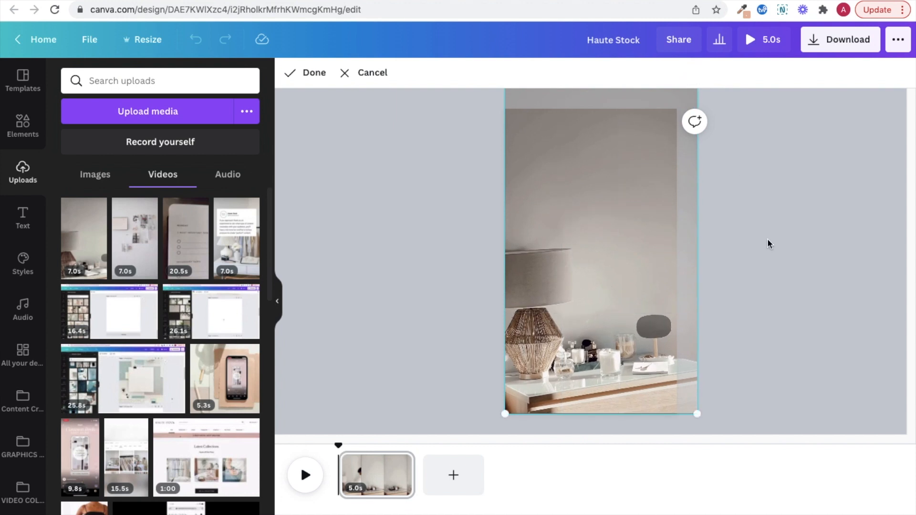
click(307, 72)
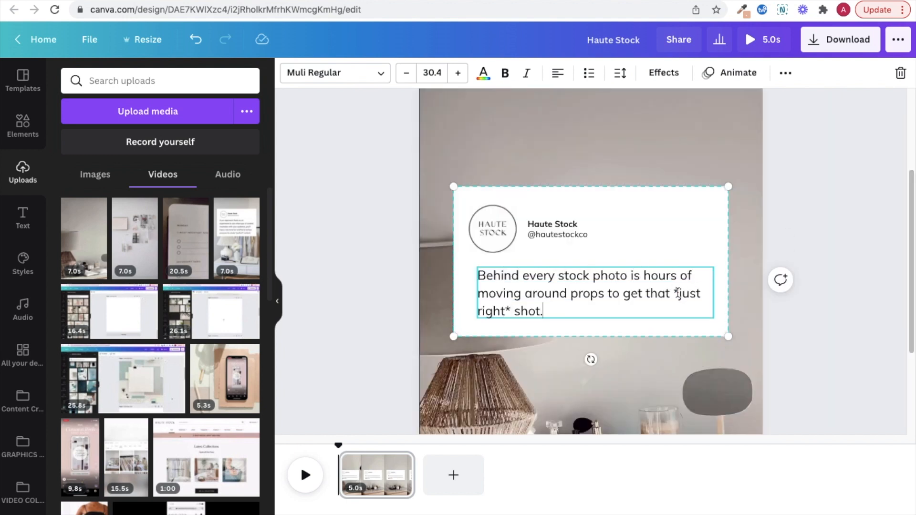
Step: Play the finished lamp-video reel with the stock-photo quote as a full-screen preview
click(760, 40)
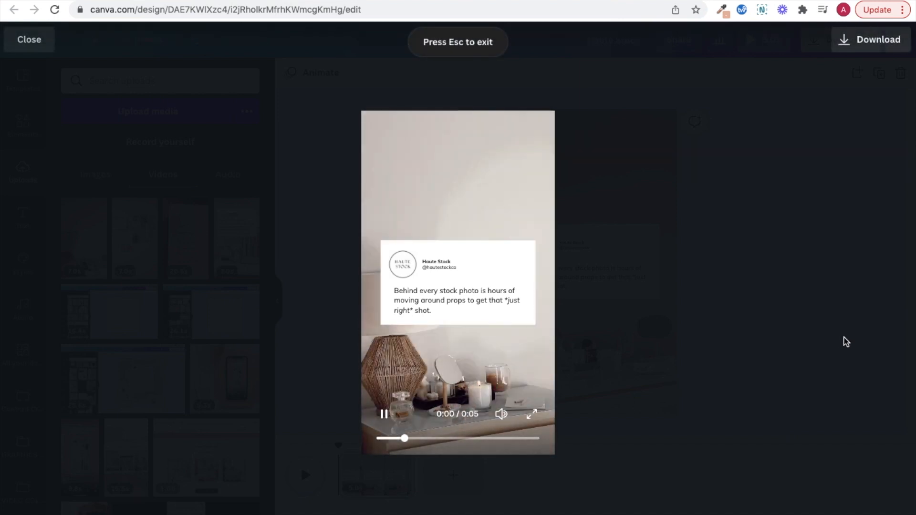